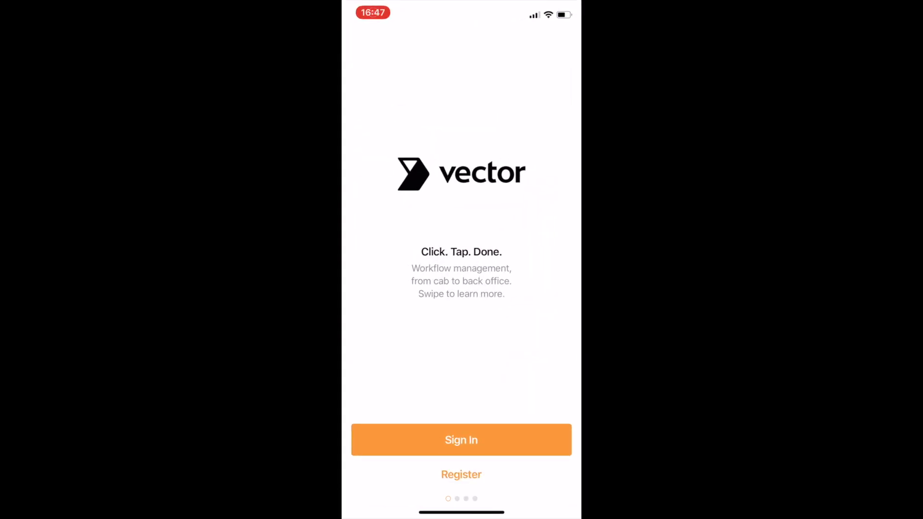
Swipe through the intro carousel pages about capturing and sending documents
{"action": "scroll", "scroll_direction": "left", "scroll_amount": 3}
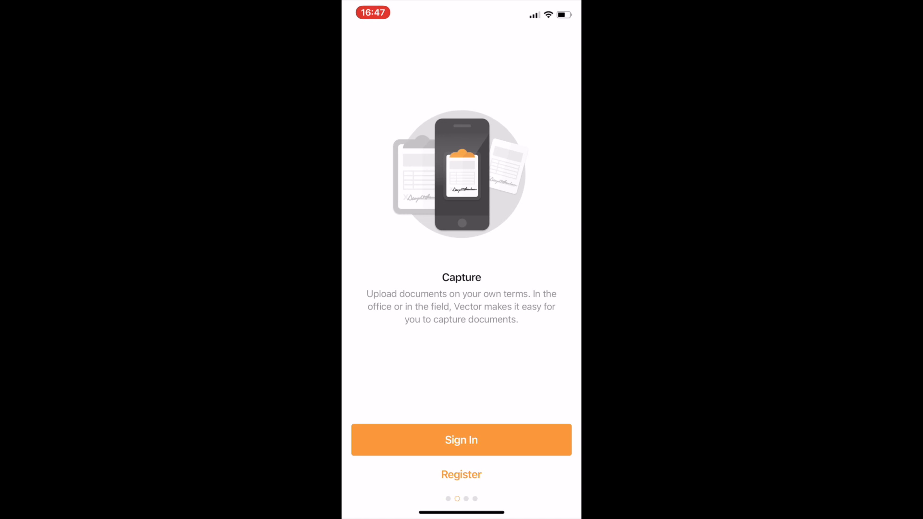
{"action": "scroll", "scroll_direction": "left", "scroll_amount": 3}
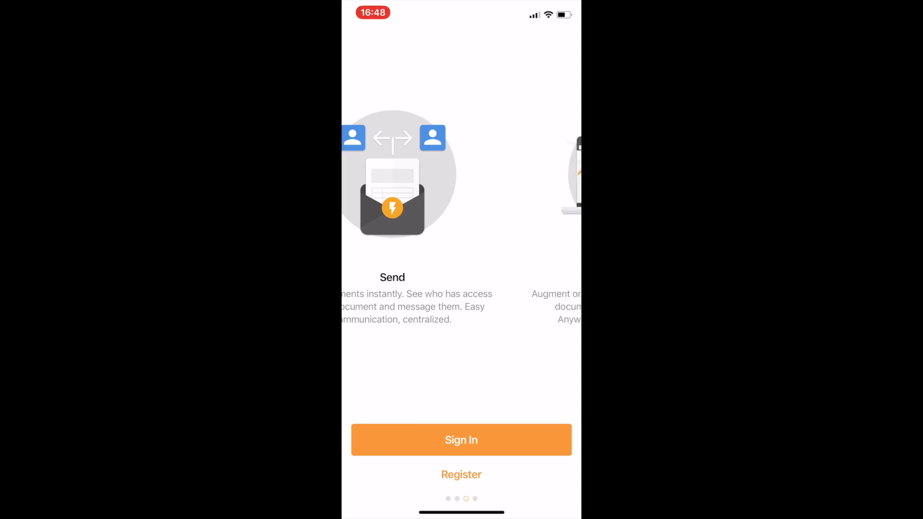
{"action": "scroll", "scroll_direction": "left", "scroll_amount": 3}
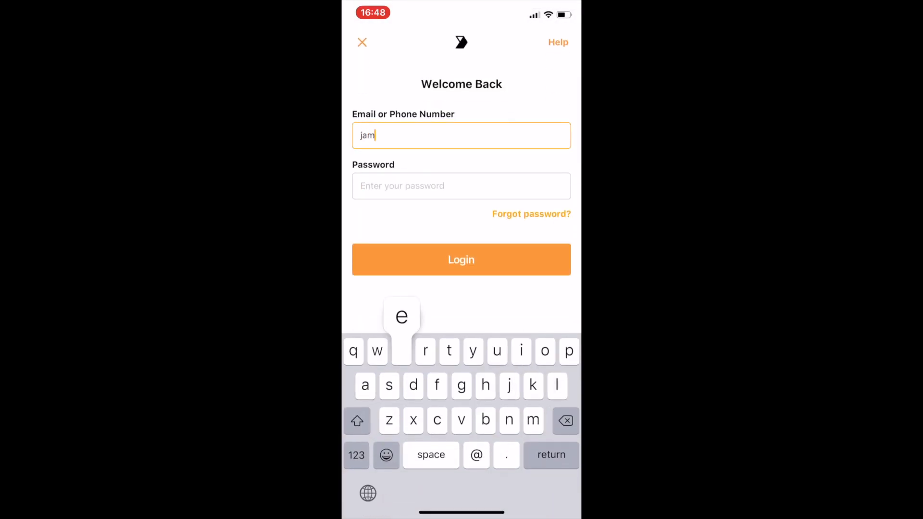
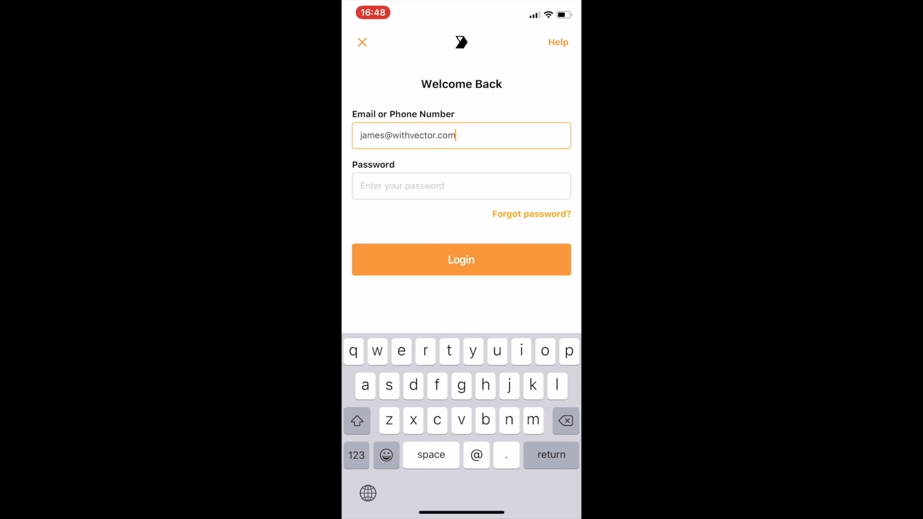
Sign in with the withvector.com email and password, declining to save the password
{"action": "left_click", "coordinate": [461, 187]}
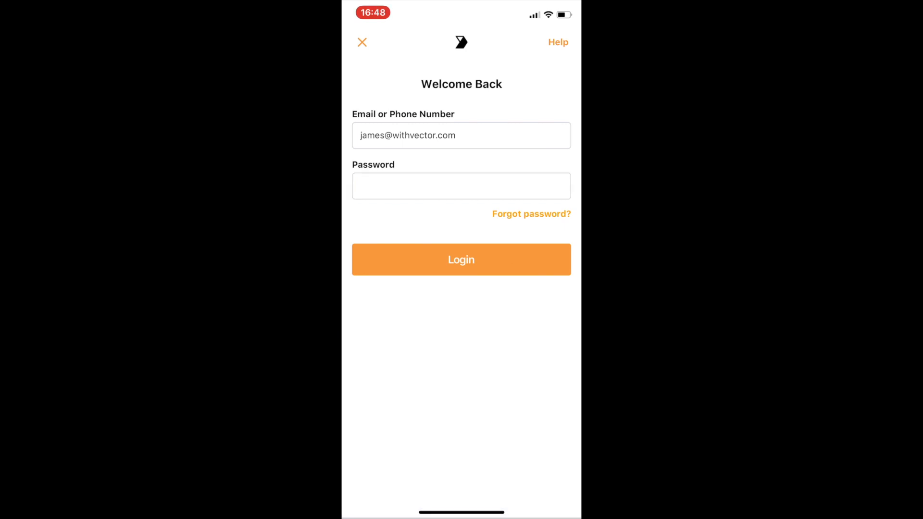
{"action": "left_click", "coordinate": [461, 260]}
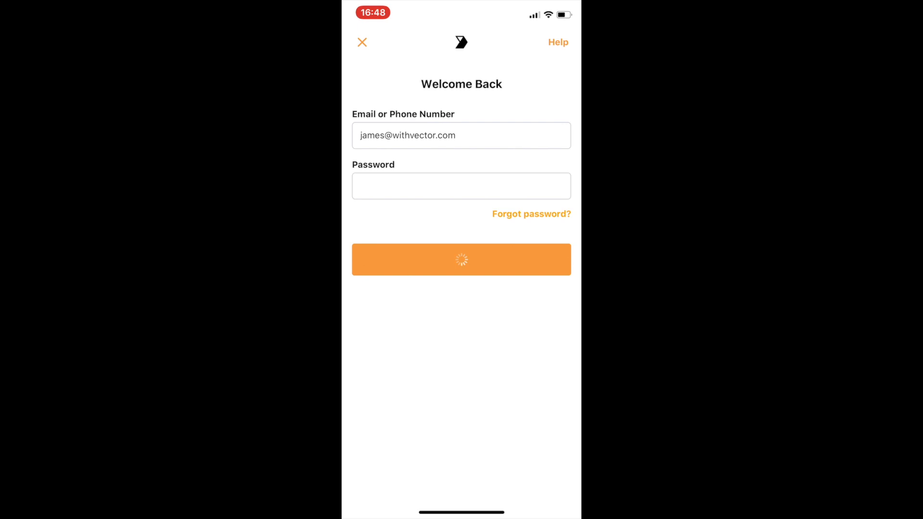
{"action": "left_click", "coordinate": [462, 259]}
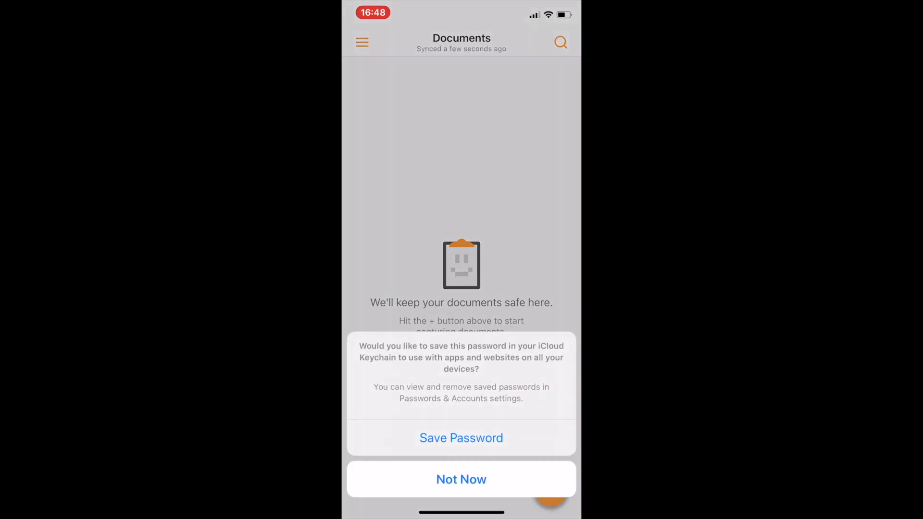
Go to Trips from the side menu and scroll down to trip 351786
{"action": "left_click", "coordinate": [361, 42]}
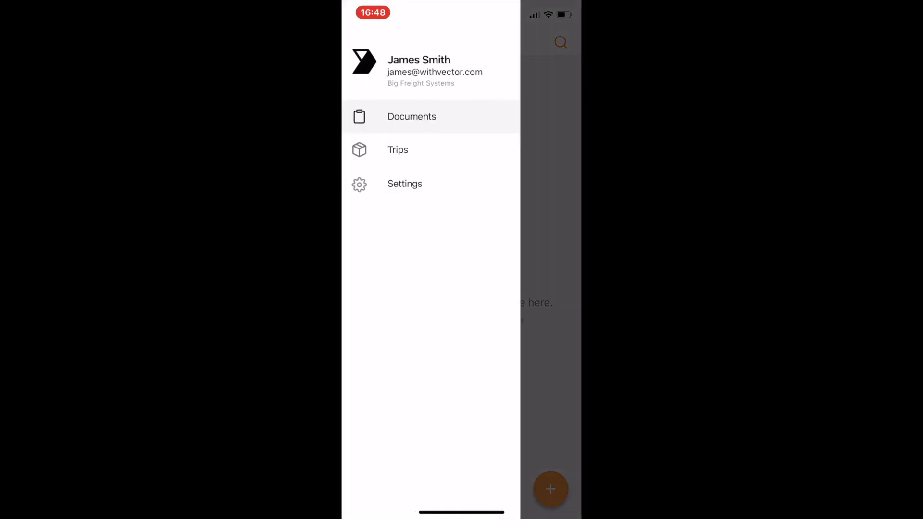
{"action": "left_click", "coordinate": [398, 149]}
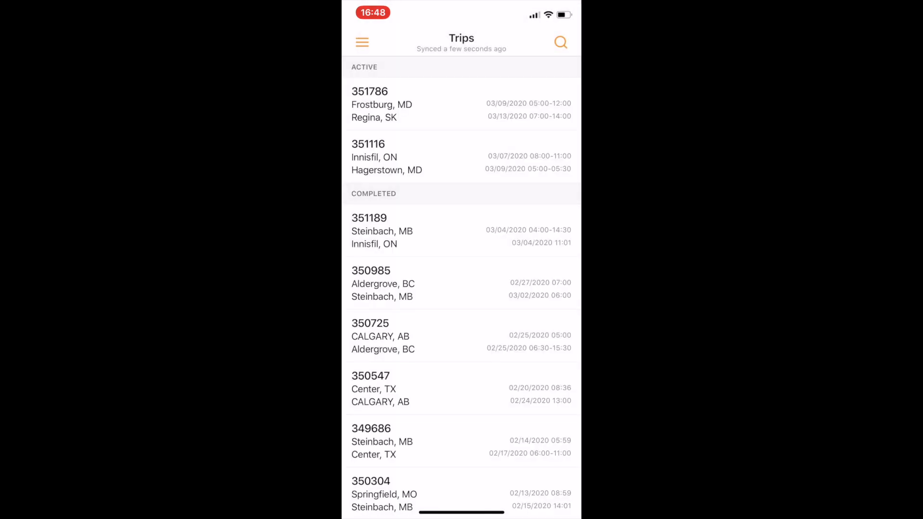
{"action": "scroll", "scroll_direction": "down", "scroll_amount": 3}
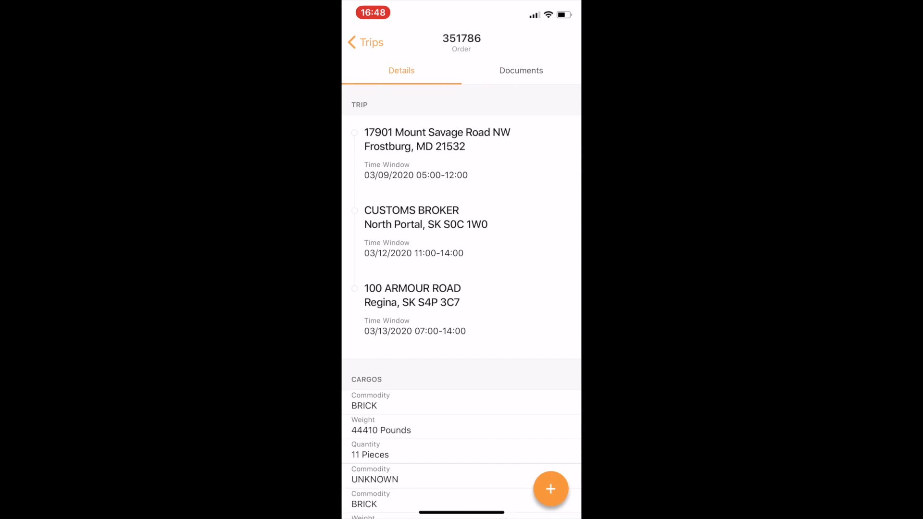
{"action": "scroll", "scroll_direction": "down", "scroll_amount": 3}
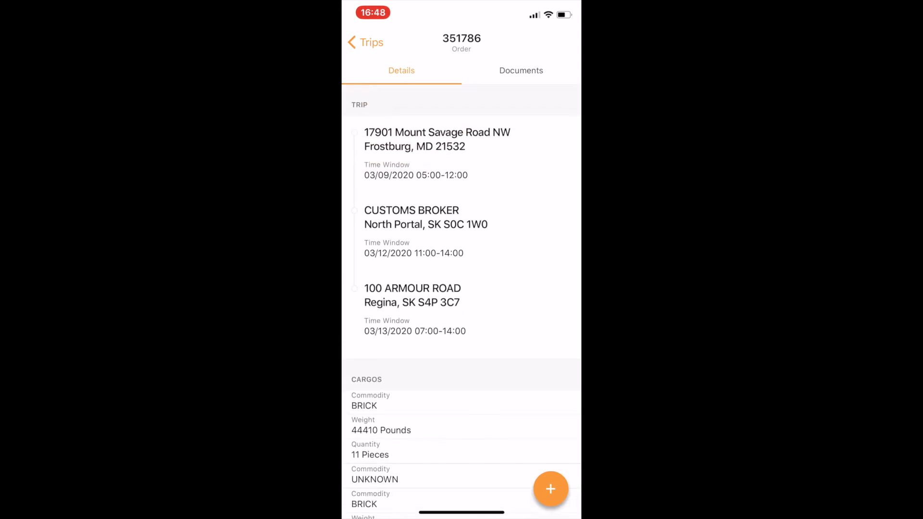
Add a Bill of Lading document to load 351786 and choose to scan a page
{"action": "left_click", "coordinate": [550, 489]}
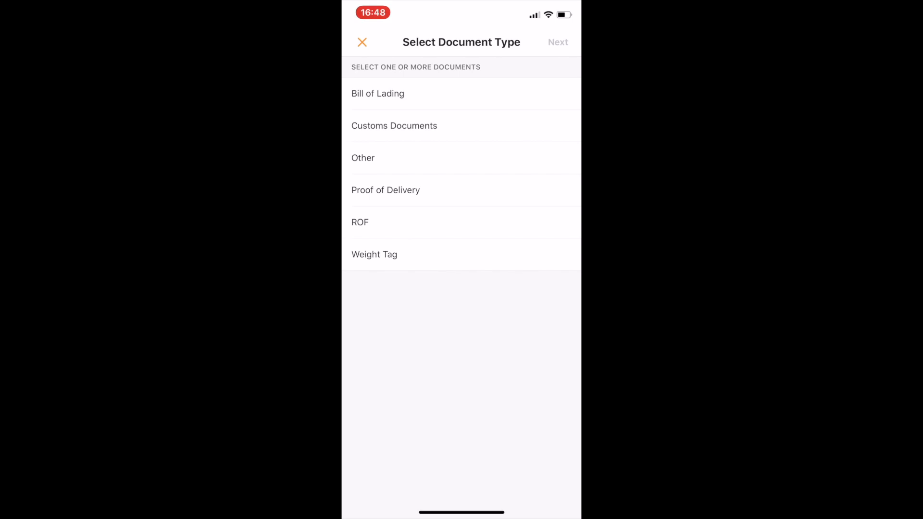
{"action": "left_click", "coordinate": [377, 94]}
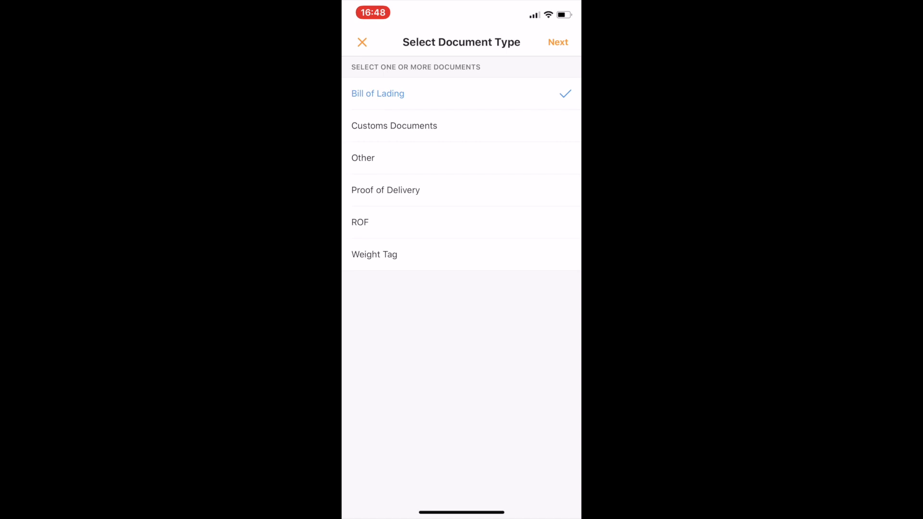
{"action": "left_click", "coordinate": [558, 43]}
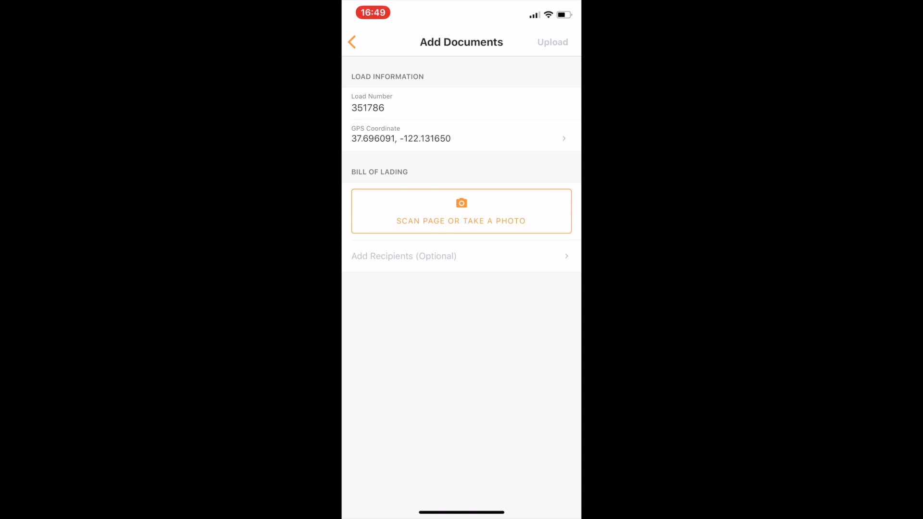
{"action": "left_click", "coordinate": [461, 211]}
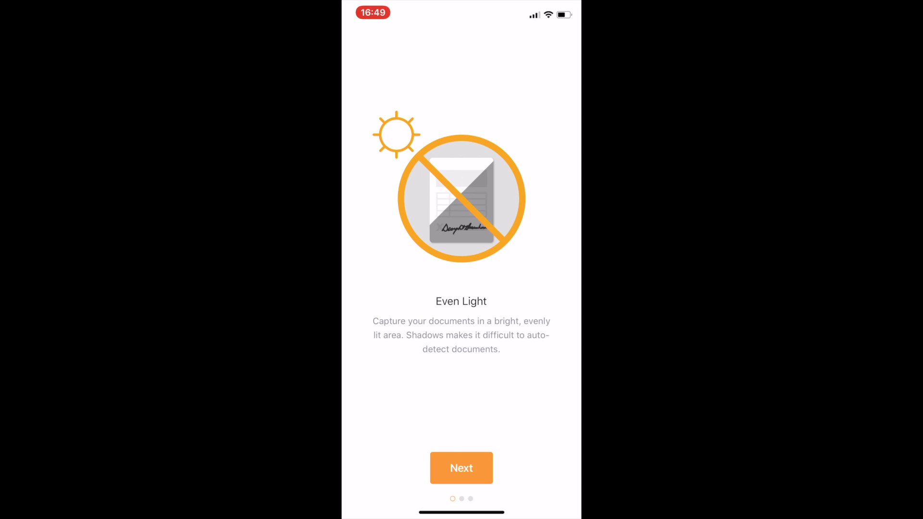
Skip the even-light and hold-steady tips and start capturing the document with the camera
{"action": "left_click", "coordinate": [462, 467]}
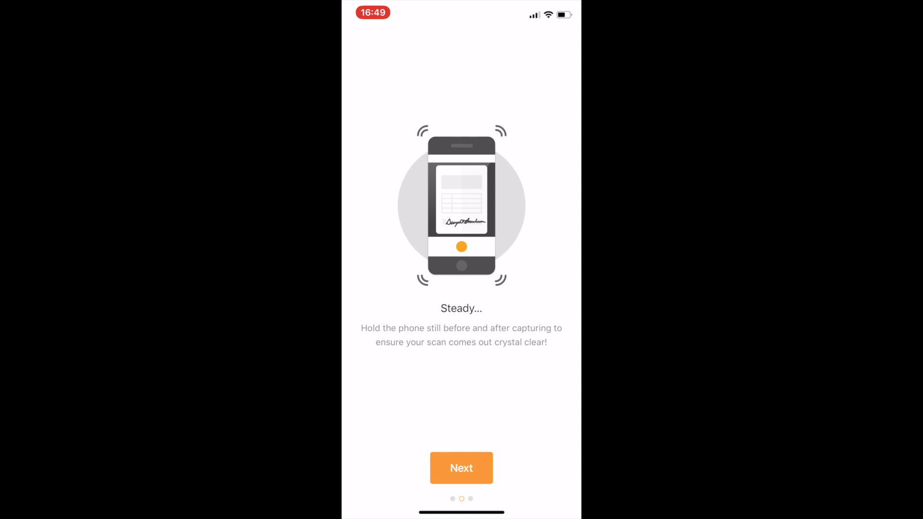
{"action": "left_click", "coordinate": [461, 468]}
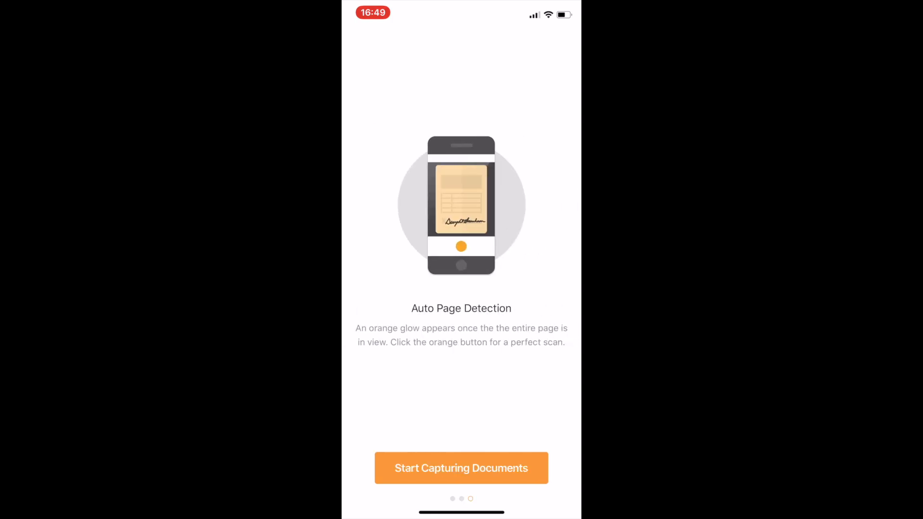
{"action": "left_click", "coordinate": [460, 467]}
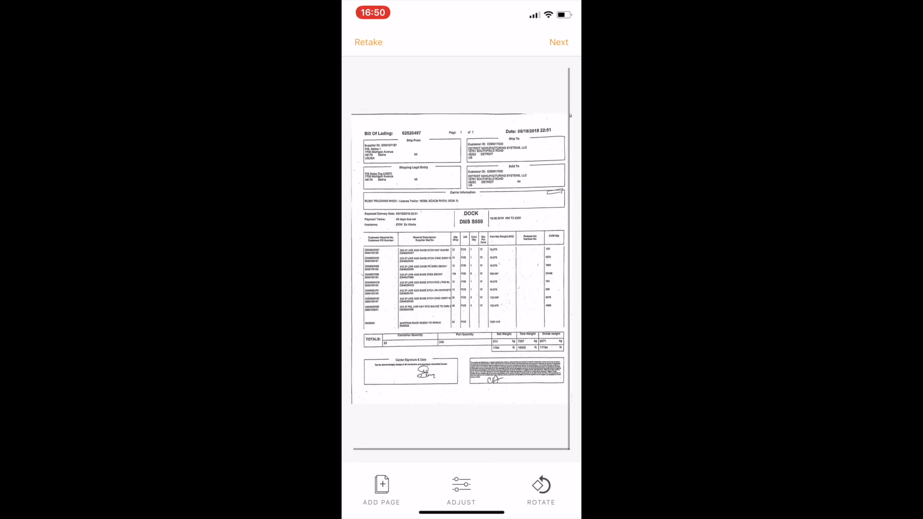
Accept the scanned Bill of Lading page and return to Add Documents
{"action": "left_click", "coordinate": [558, 43]}
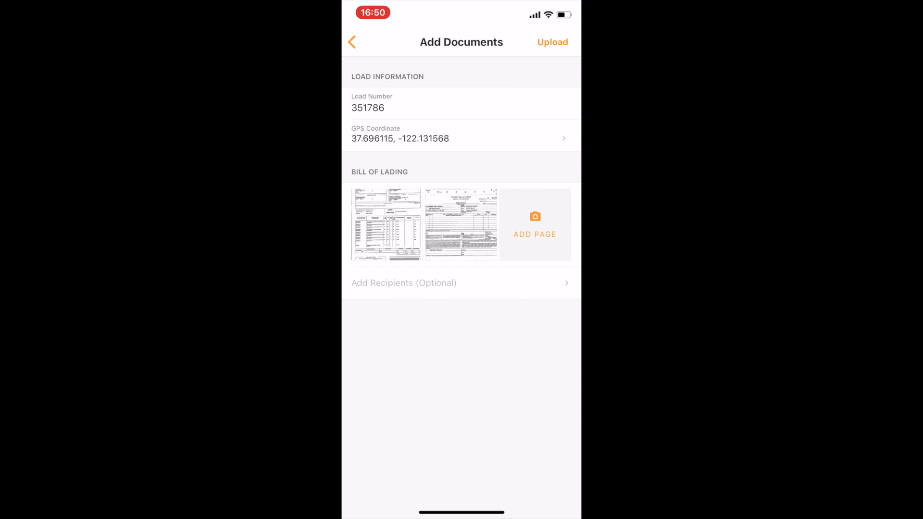
Upload the Bill of Lading to trip 351786, then begin adding another document
{"action": "left_click", "coordinate": [552, 41]}
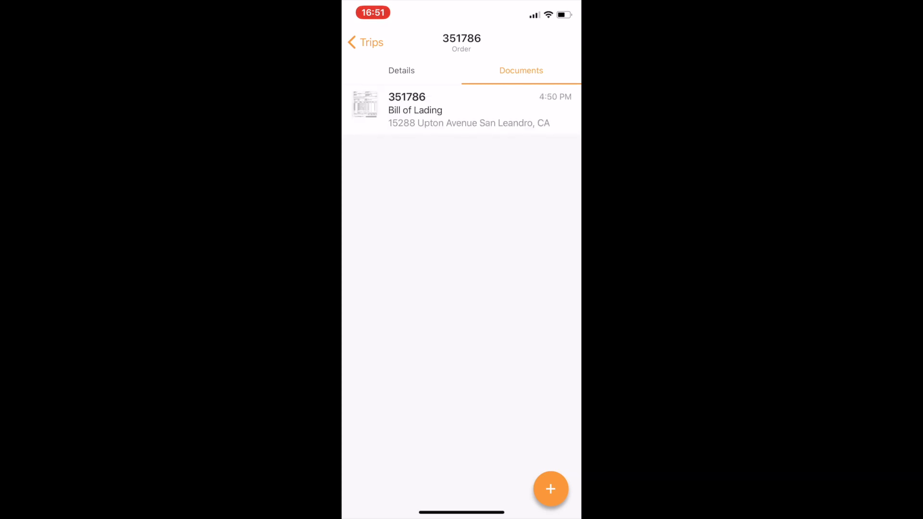
{"action": "left_click", "coordinate": [552, 489]}
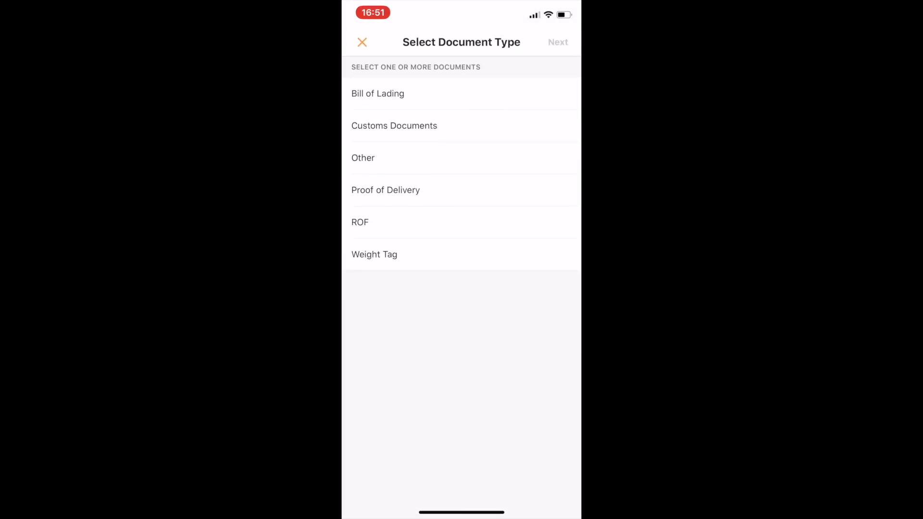
Back out of the document type picker and choose Call Support in Settings
{"action": "left_click", "coordinate": [361, 41]}
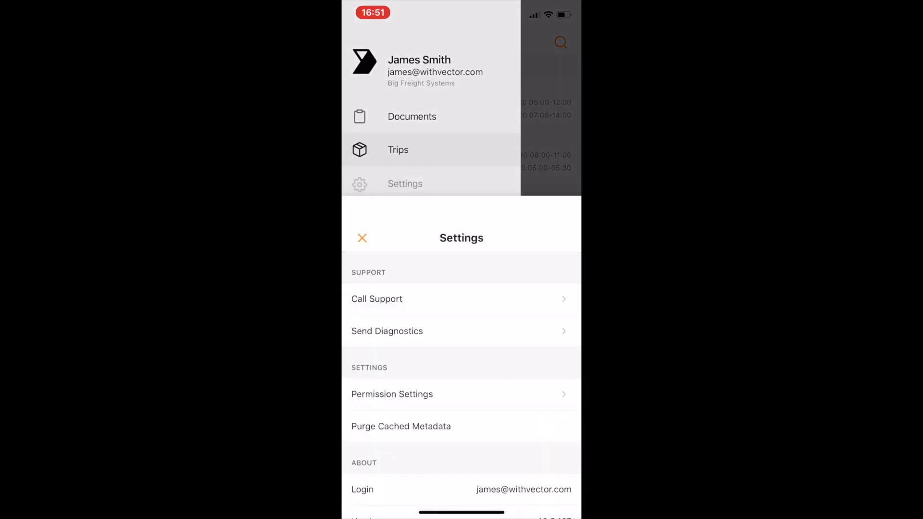
{"action": "left_click", "coordinate": [376, 299]}
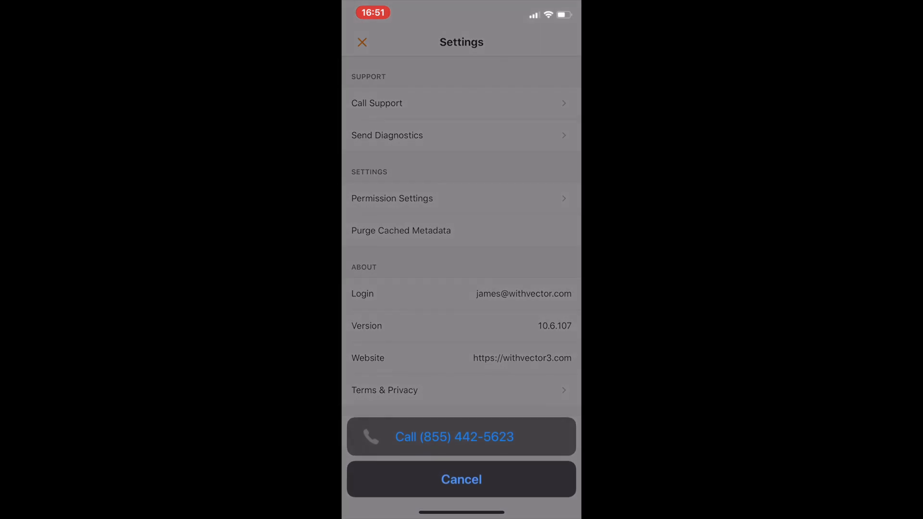